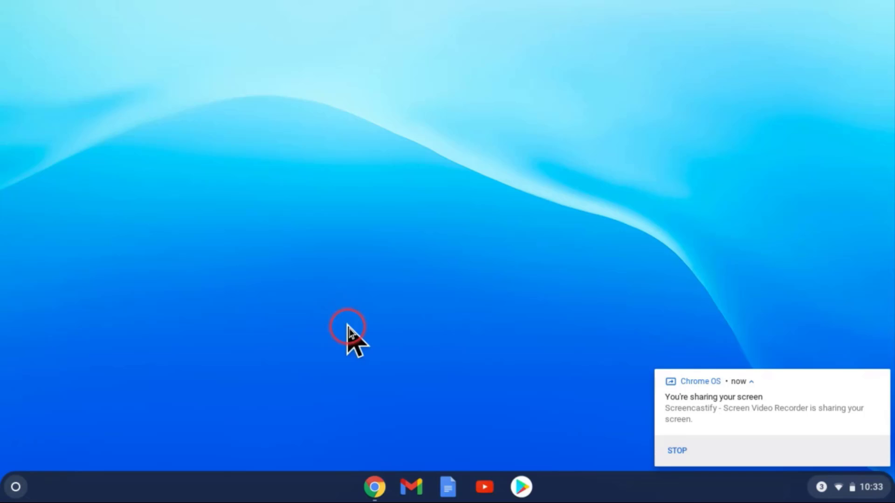
{"action": "mouse_move", "coordinate": [63, 468]}
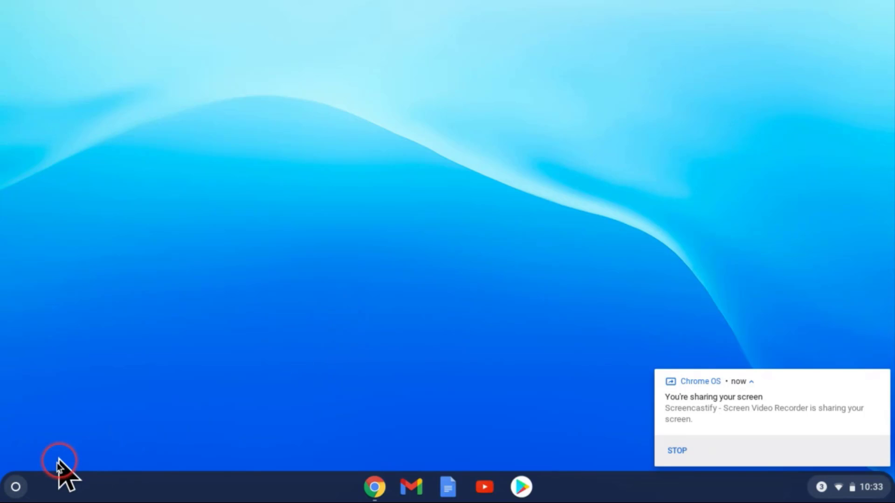
Expand the Chrome OS launcher to show every installed app.
{"action": "left_click", "coordinate": [15, 486]}
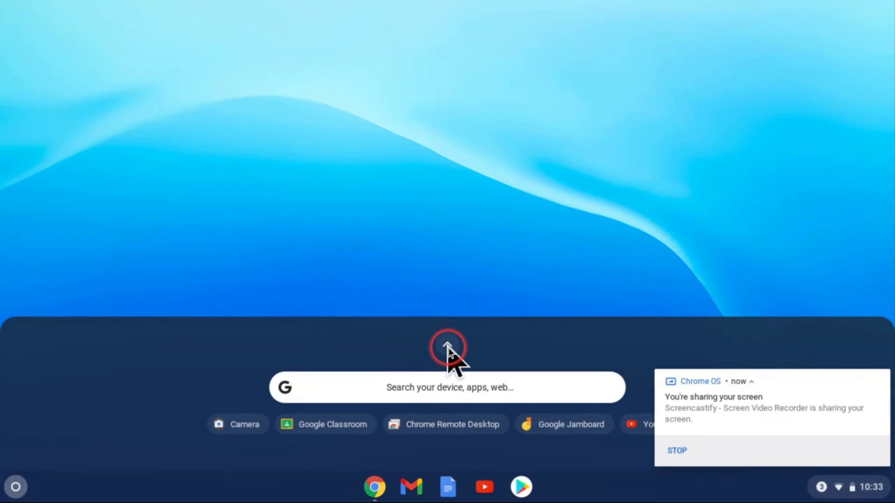
{"action": "left_click", "coordinate": [447, 347]}
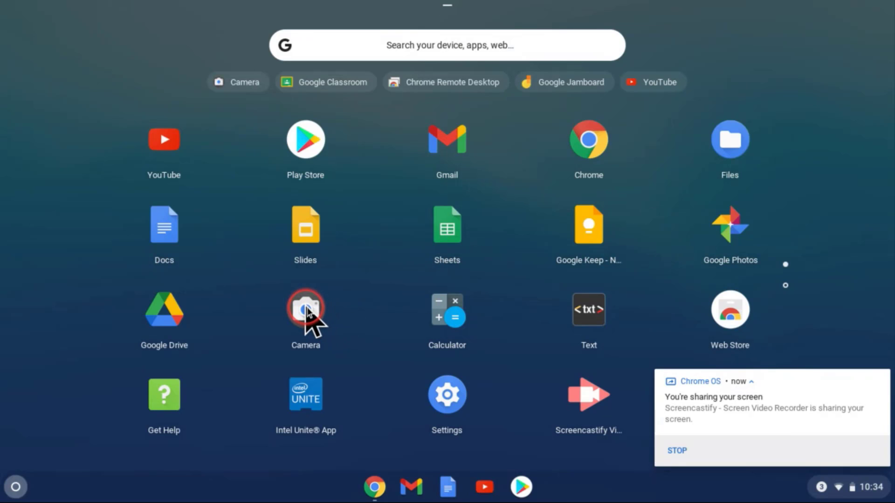
Record a short video clip in the Camera app and stop the recording.
{"action": "left_click", "coordinate": [306, 310]}
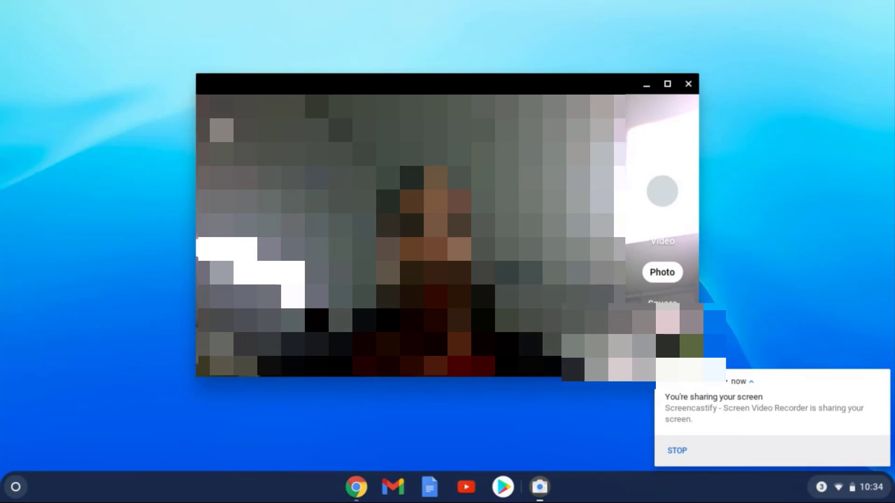
{"action": "left_click", "coordinate": [661, 191]}
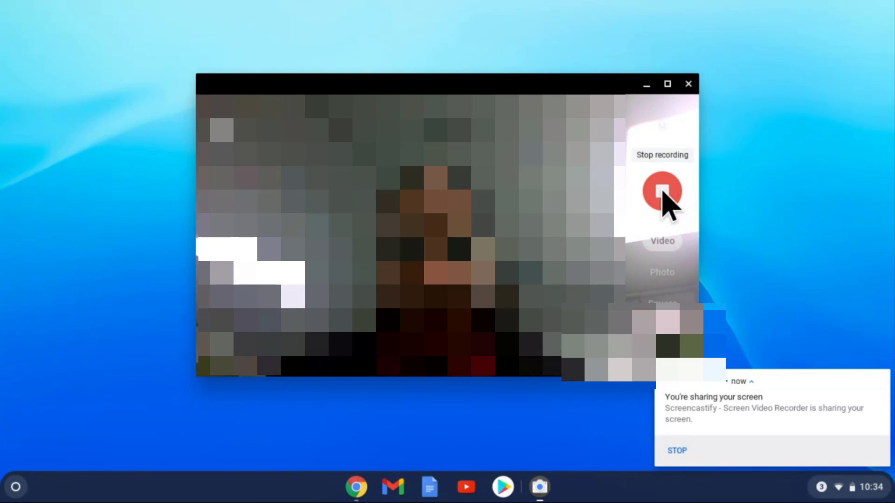
{"action": "left_click", "coordinate": [662, 190]}
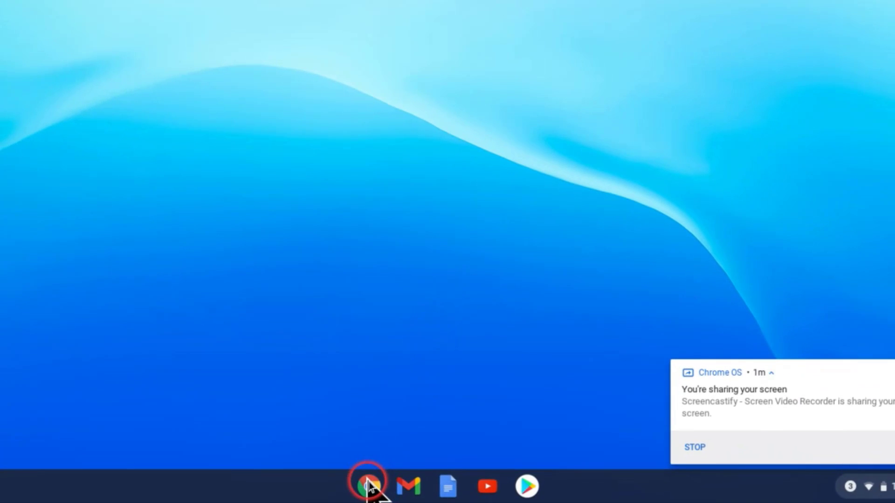
Return to the intro ppt assignment and choose to attach a file under Your work.
{"action": "left_click", "coordinate": [367, 487]}
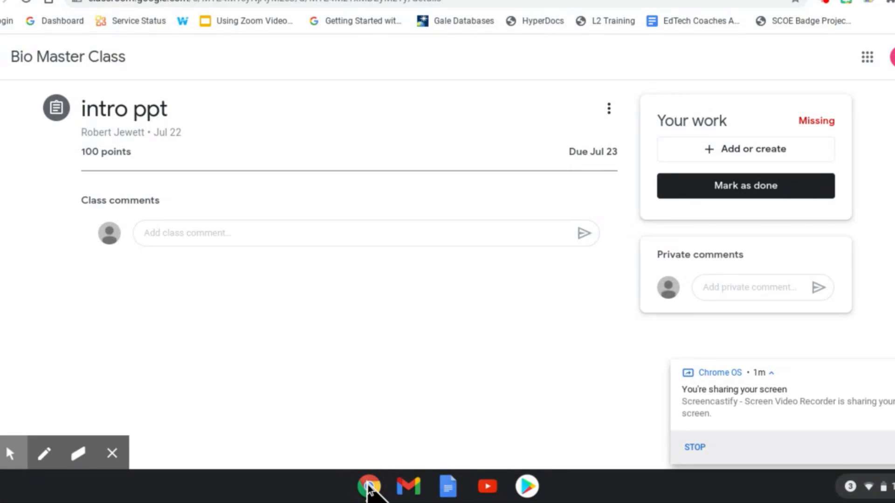
{"action": "left_click", "coordinate": [406, 80]}
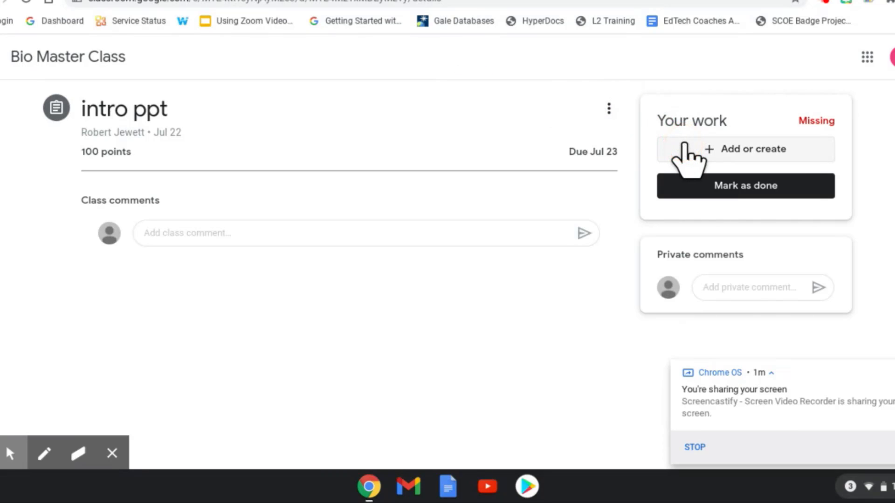
{"action": "left_click", "coordinate": [745, 150]}
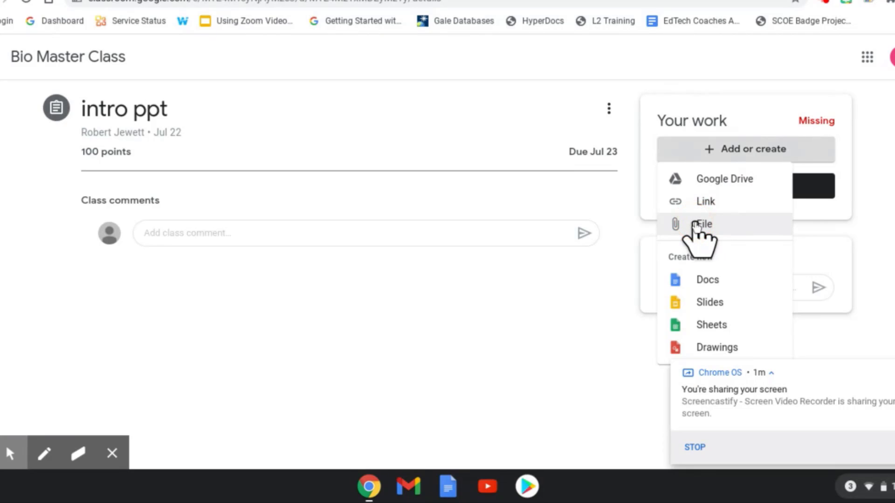
{"action": "mouse_move", "coordinate": [696, 229]}
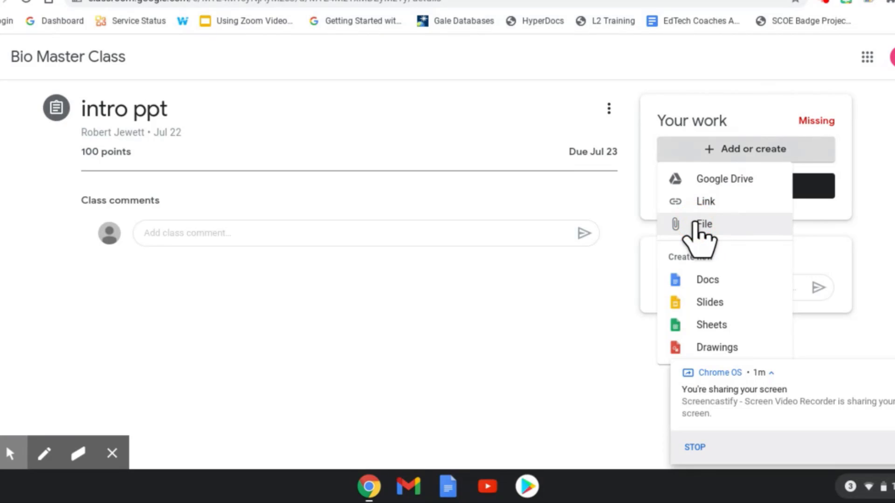
{"action": "left_click", "coordinate": [704, 224]}
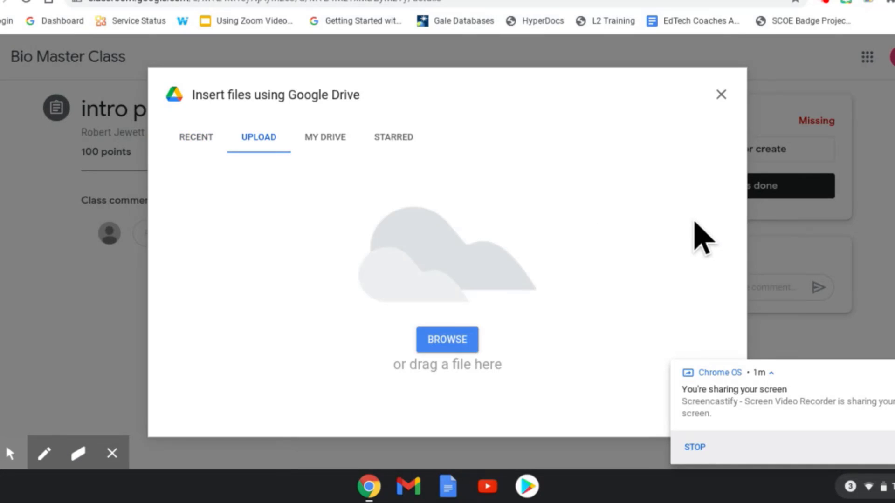
Browse the device from the Insert files dialog, landing on Downloads.
{"action": "left_click", "coordinate": [447, 340]}
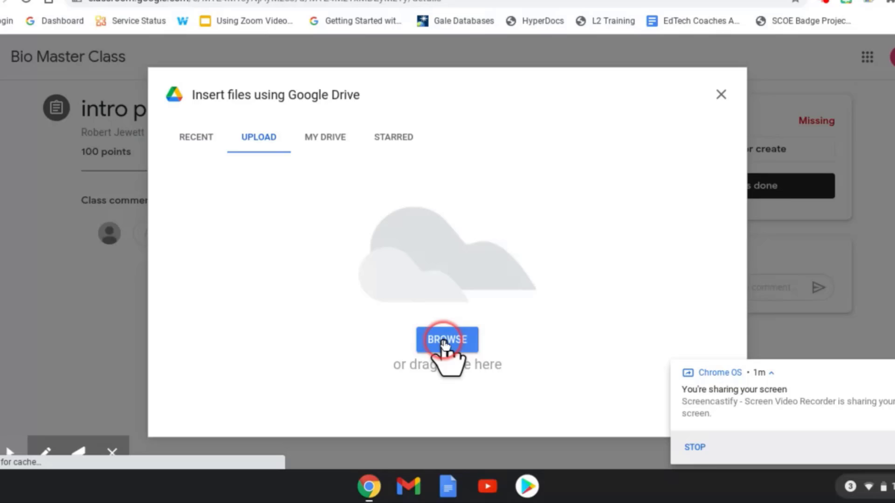
{"action": "left_click", "coordinate": [447, 339]}
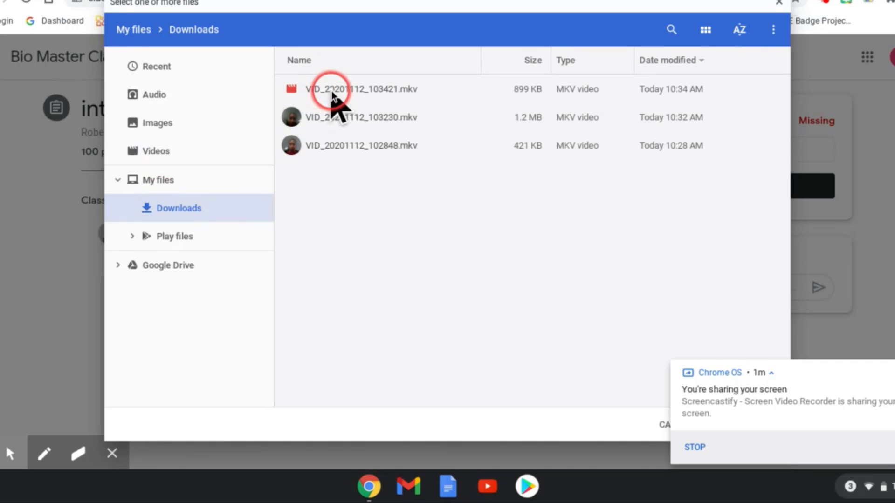
Rename the newest 10:34 AM recording to ScienceLab.mkv and open it for upload.
{"action": "left_click", "coordinate": [360, 89]}
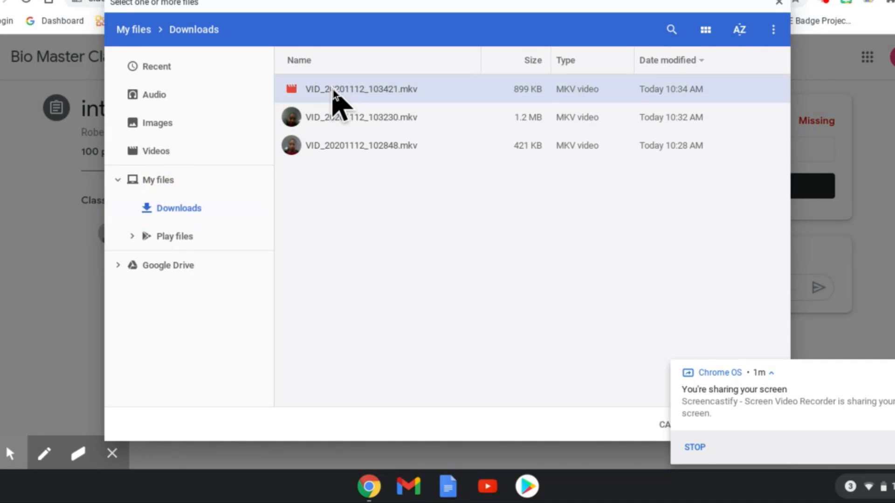
{"action": "right_click", "coordinate": [360, 89]}
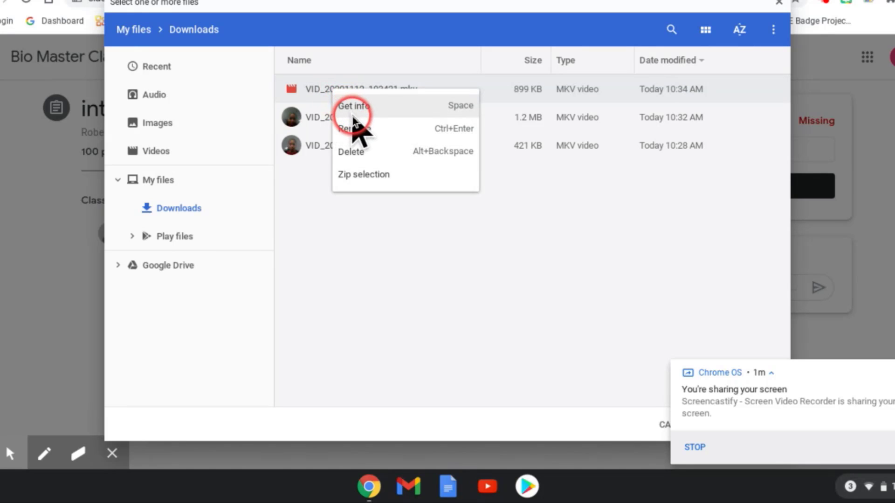
{"action": "left_click", "coordinate": [351, 129]}
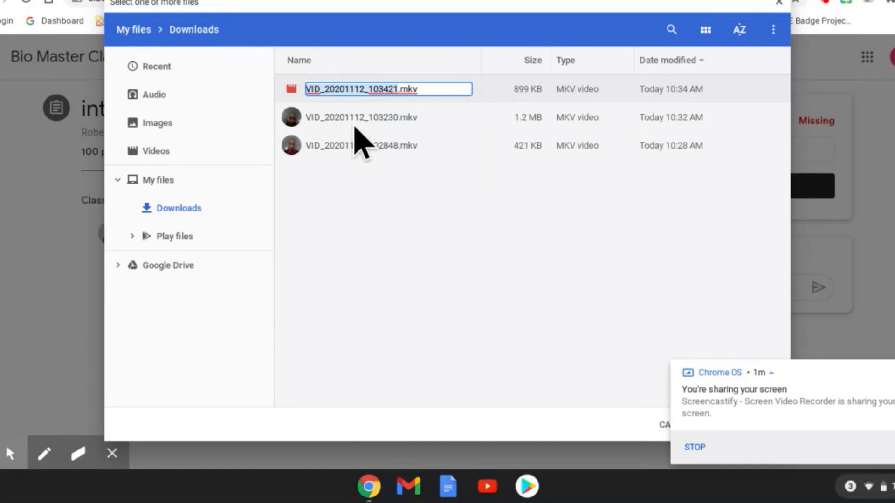
{"action": "type", "text": "ScienceLab.mkv"}
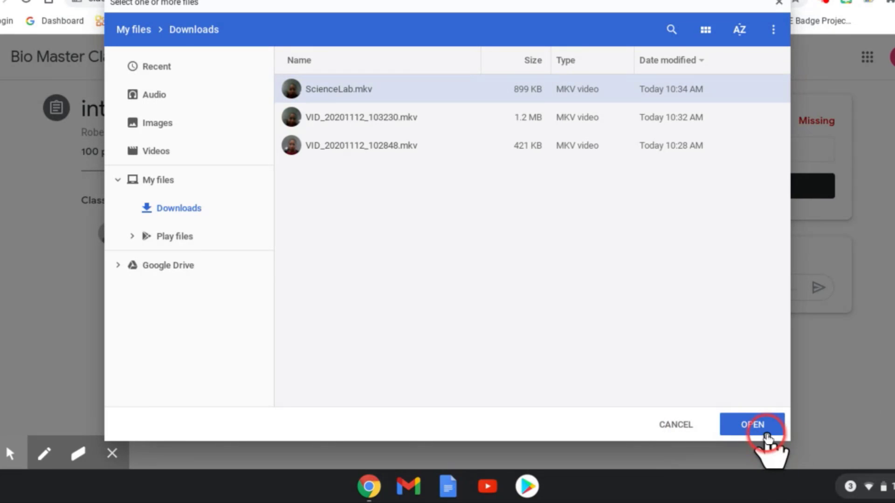
Upload ScienceLab.mkv so it attaches to the intro ppt assignment's work.
{"action": "left_click", "coordinate": [752, 425]}
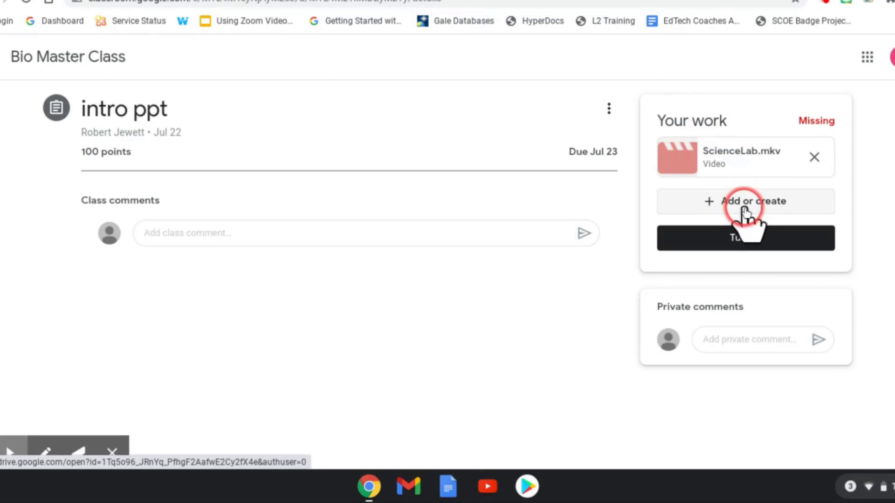
{"action": "mouse_move", "coordinate": [746, 238]}
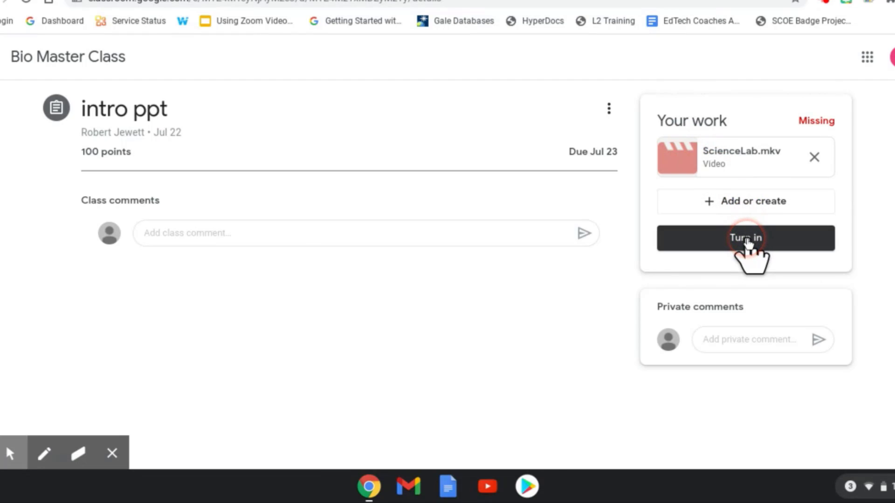